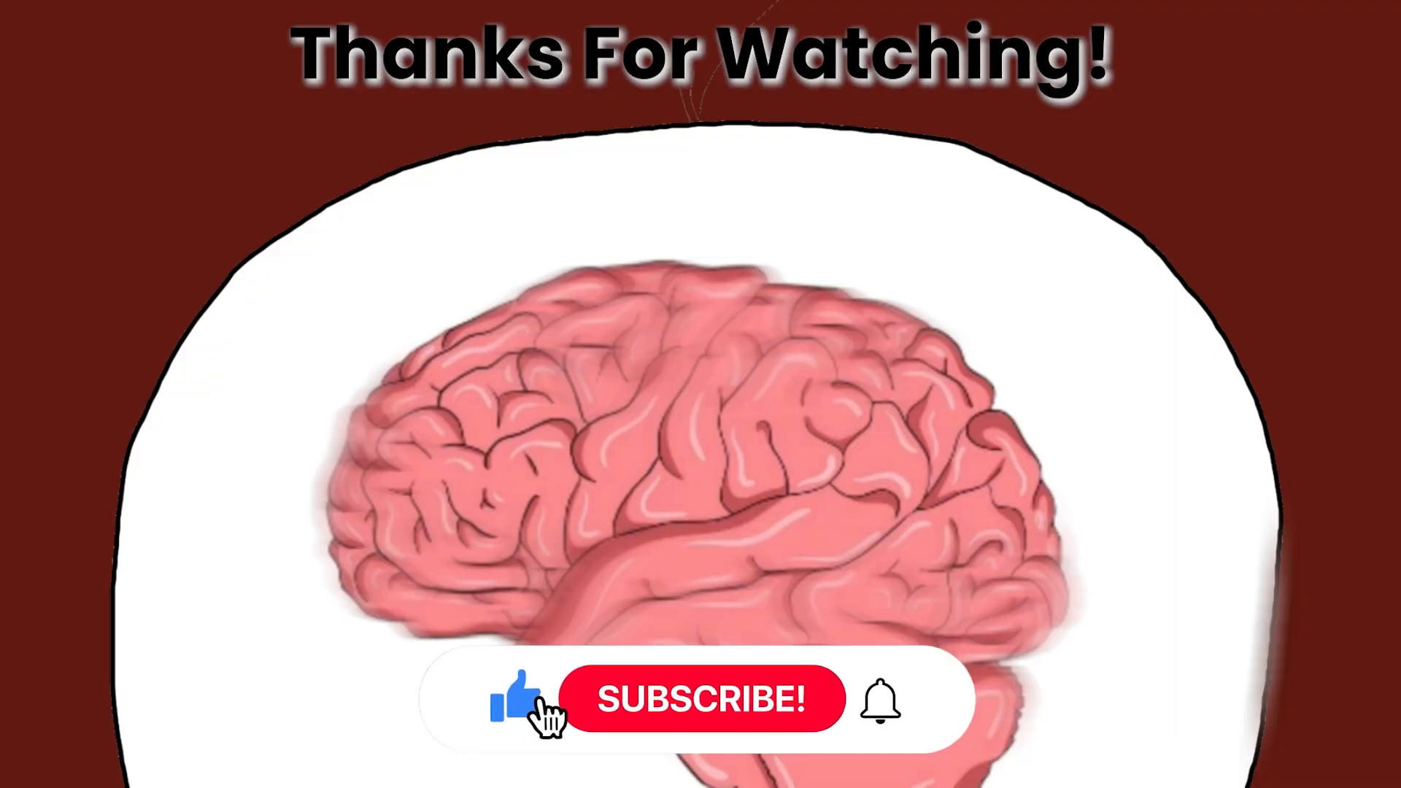
click(701, 699)
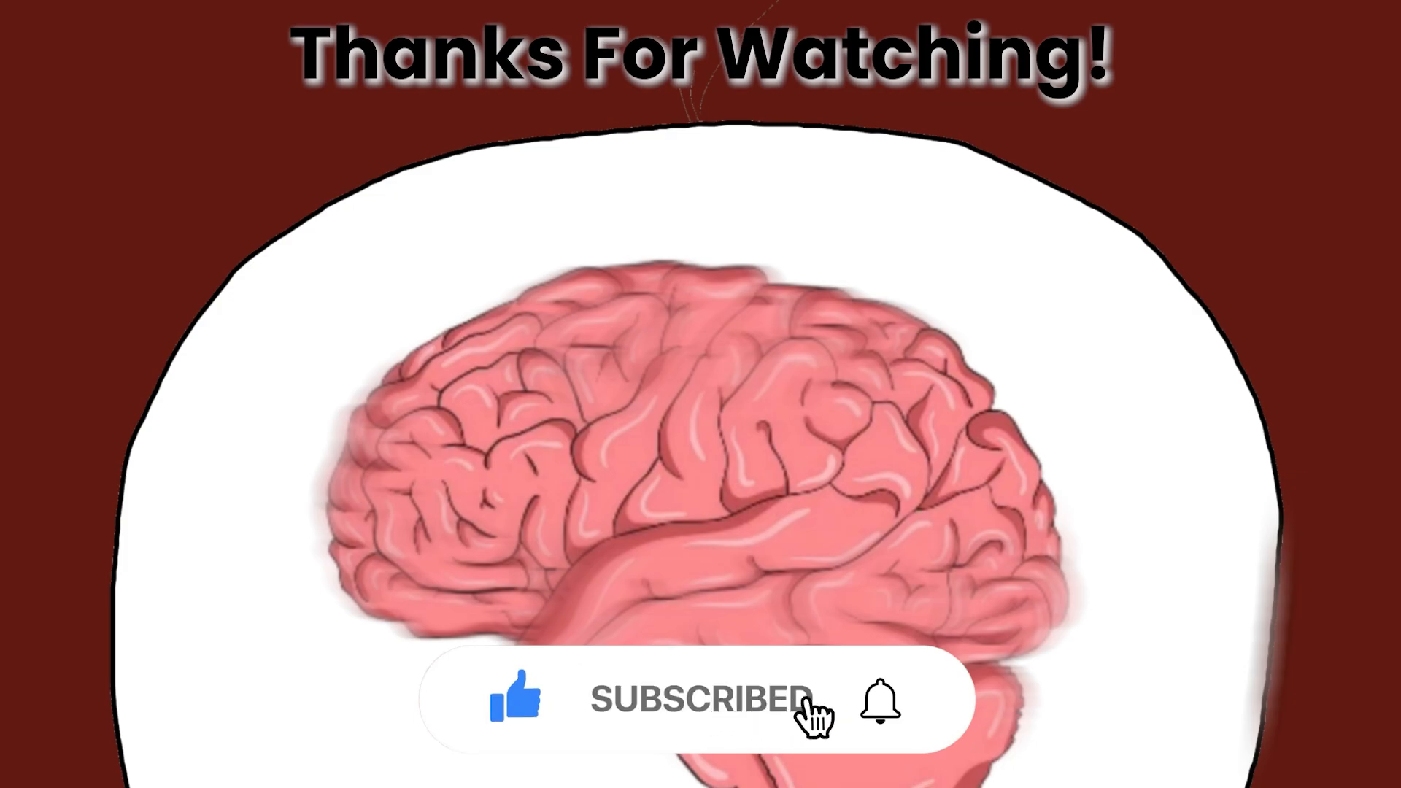